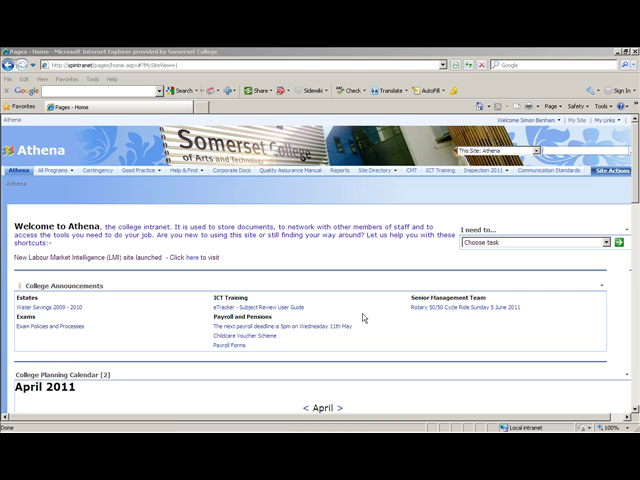
pyautogui.moveTo(203, 319)
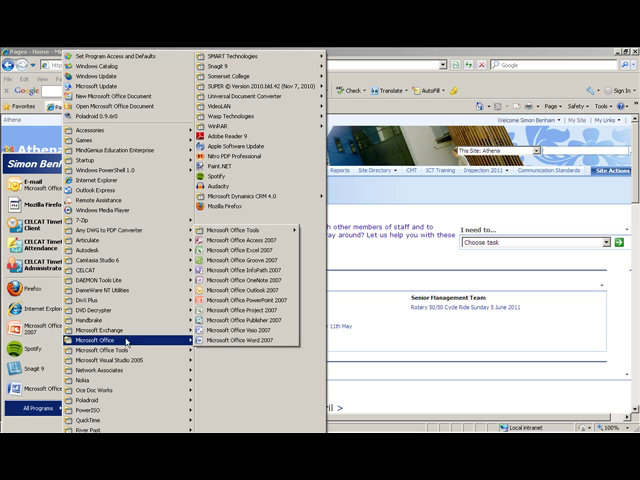
pyautogui.moveTo(250, 291)
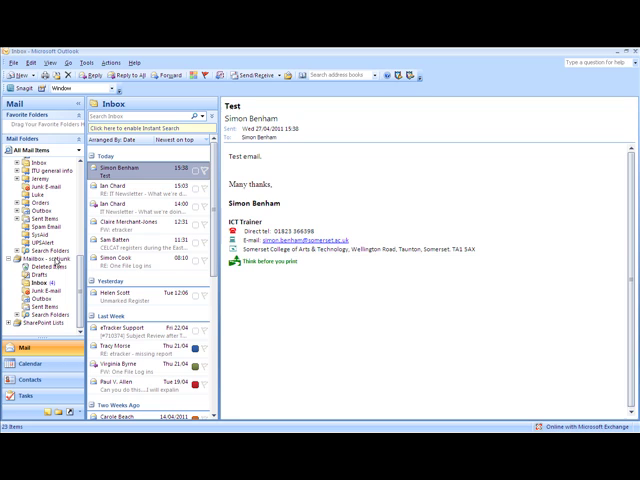
pyautogui.moveTo(62, 259)
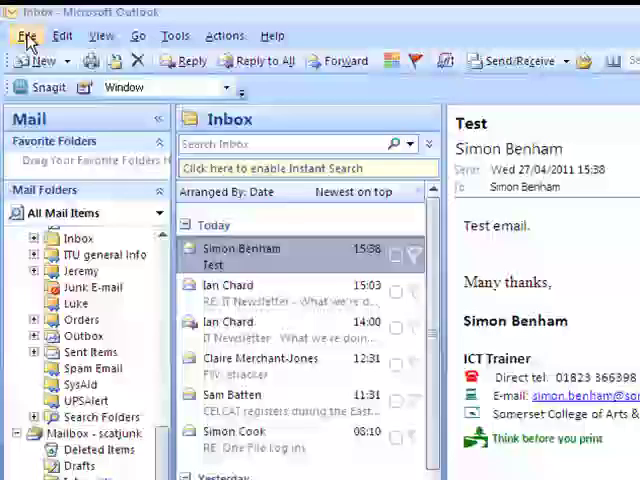
# Open Data File Management from the File menu to reach the Data Files settings.
pyautogui.click(23, 35)
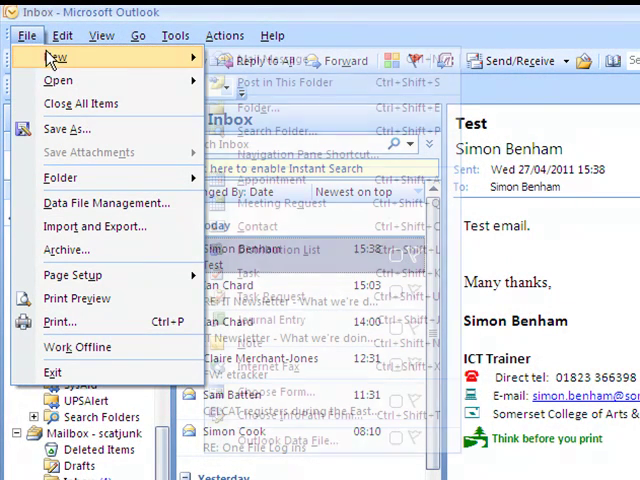
pyautogui.moveTo(107, 202)
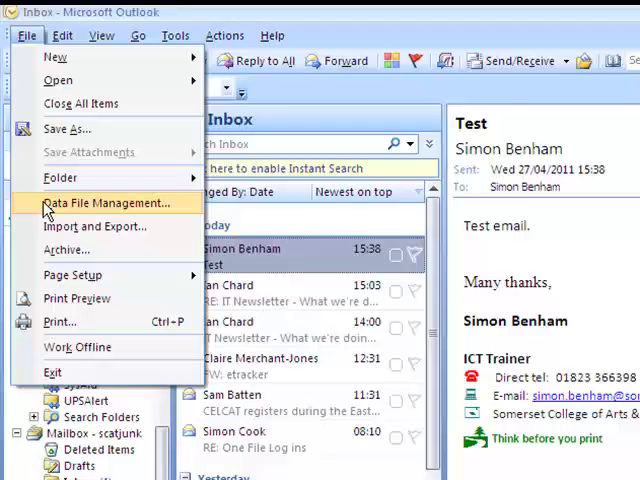
pyautogui.moveTo(80, 202)
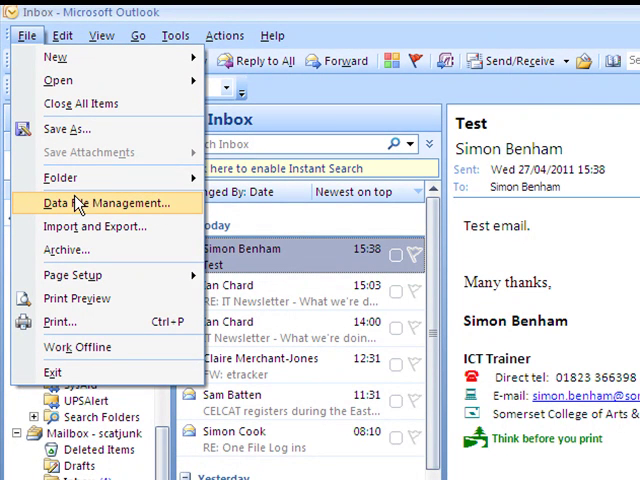
pyautogui.click(95, 203)
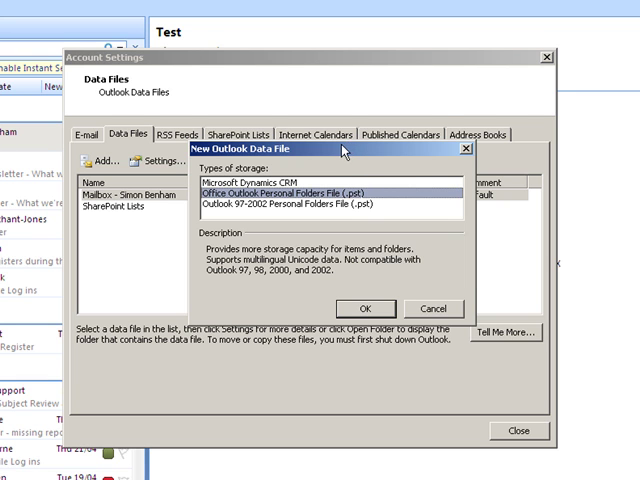
pyautogui.moveTo(197, 202)
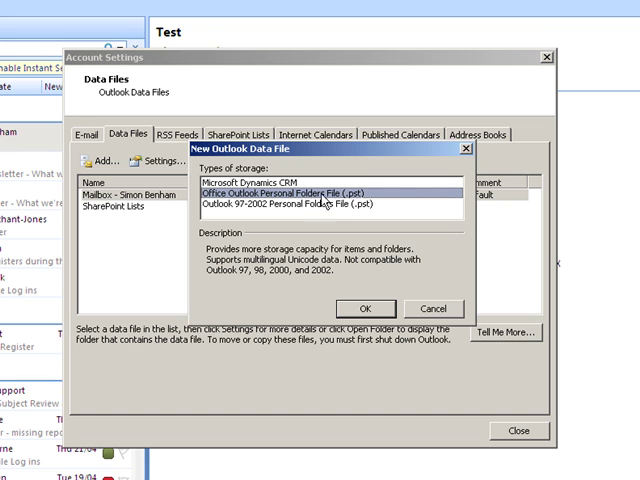
pyautogui.moveTo(351, 189)
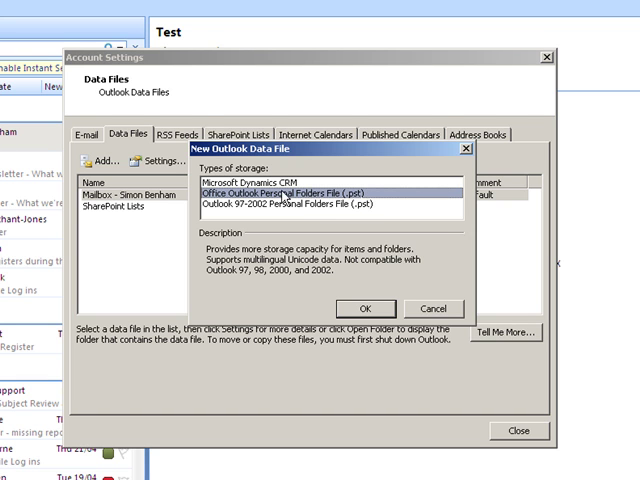
pyautogui.moveTo(394, 192)
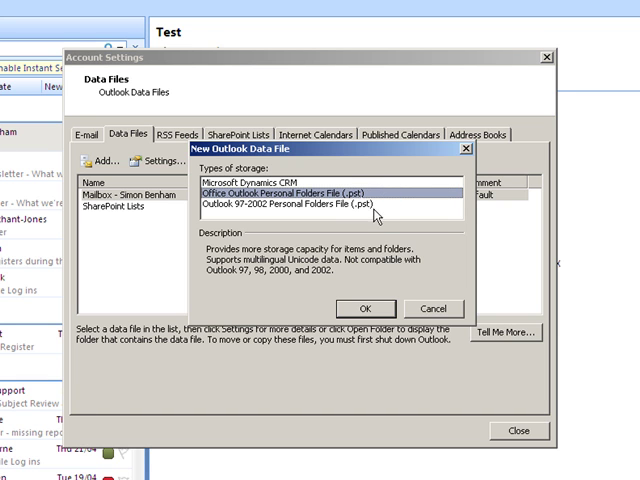
pyautogui.moveTo(372, 307)
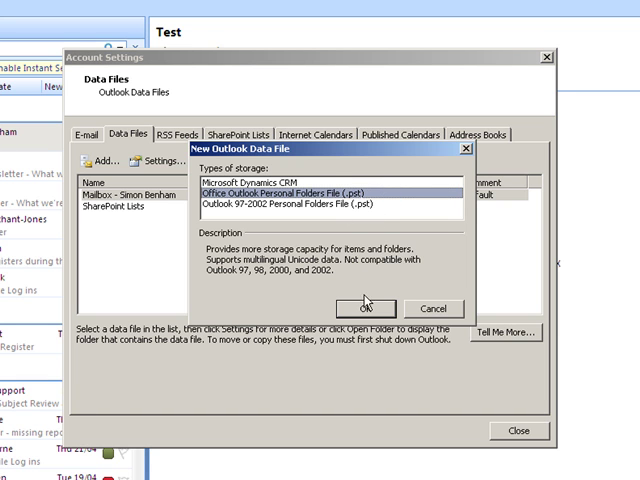
# Confirm Office Outlook Personal Folders File (.pst) as the new data file type.
pyautogui.click(372, 308)
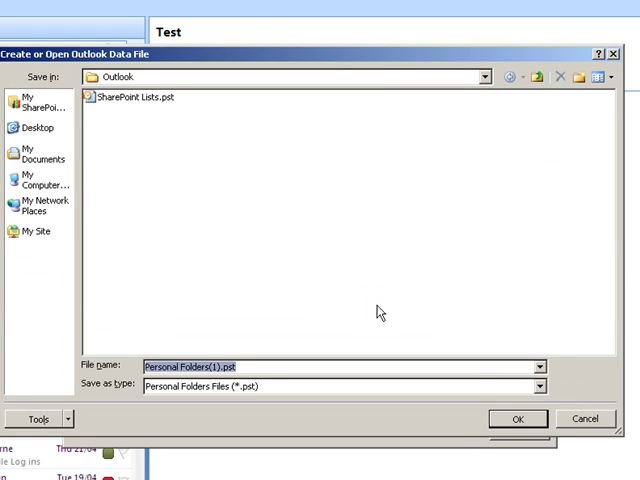
pyautogui.moveTo(364, 208)
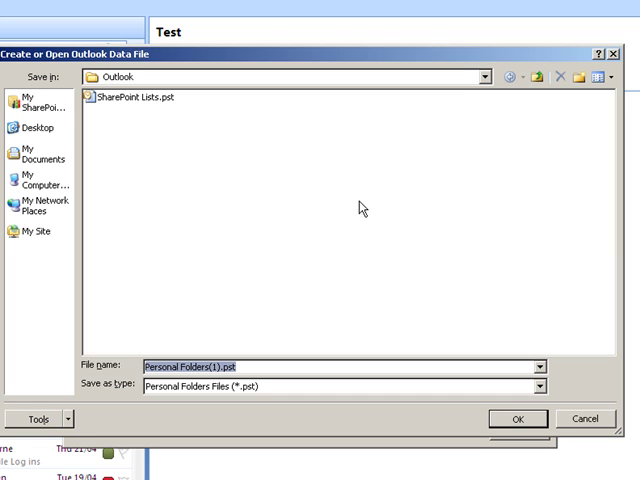
pyautogui.moveTo(88, 172)
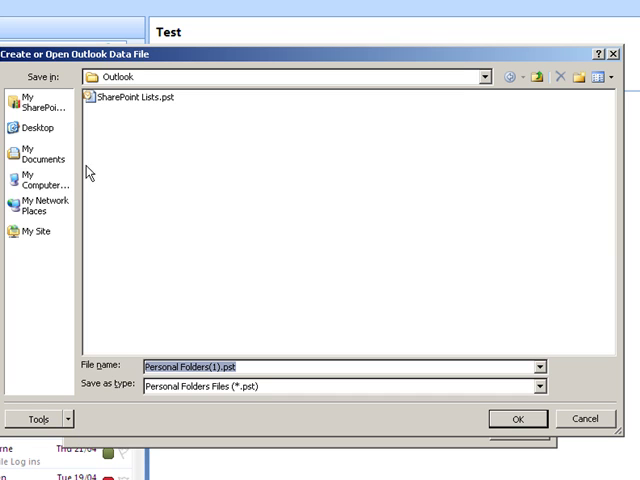
pyautogui.moveTo(48, 161)
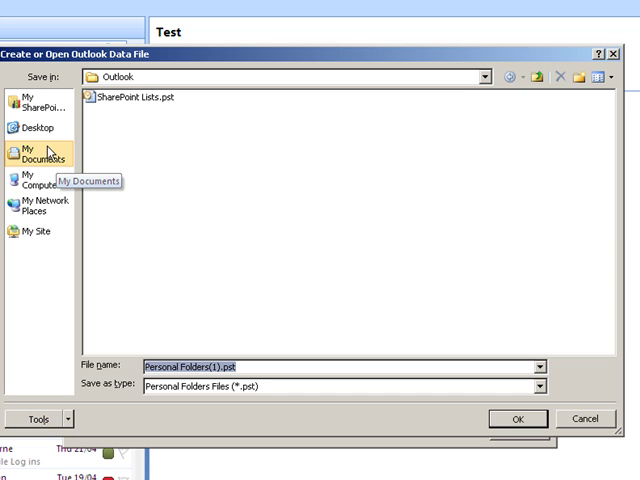
# Browse to the My Documents folder in the data file chooser.
pyautogui.click(37, 151)
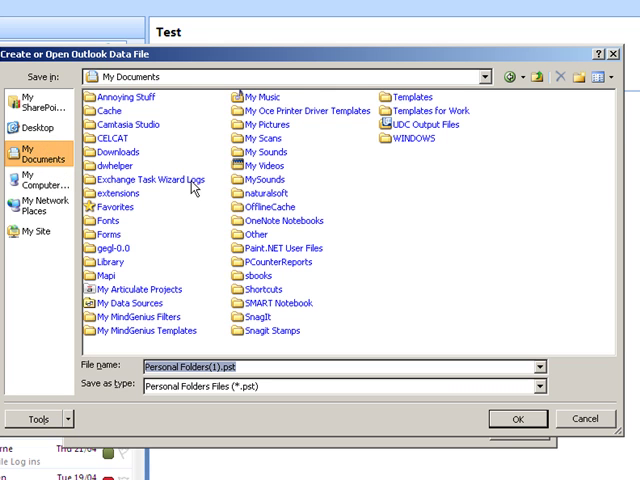
pyautogui.moveTo(373, 187)
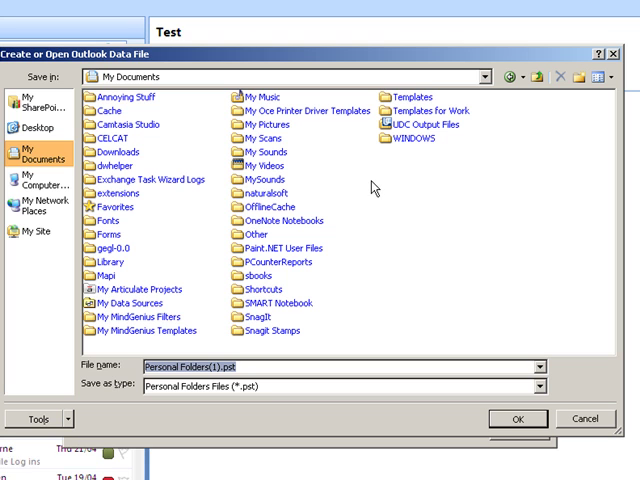
pyautogui.moveTo(372, 188)
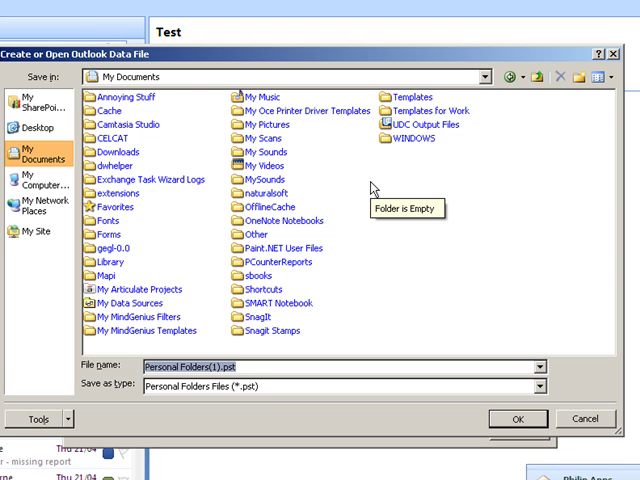
pyautogui.moveTo(402, 199)
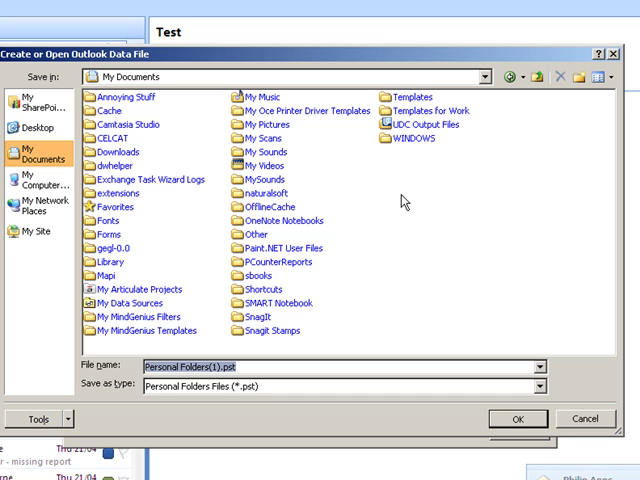
pyautogui.moveTo(408, 203)
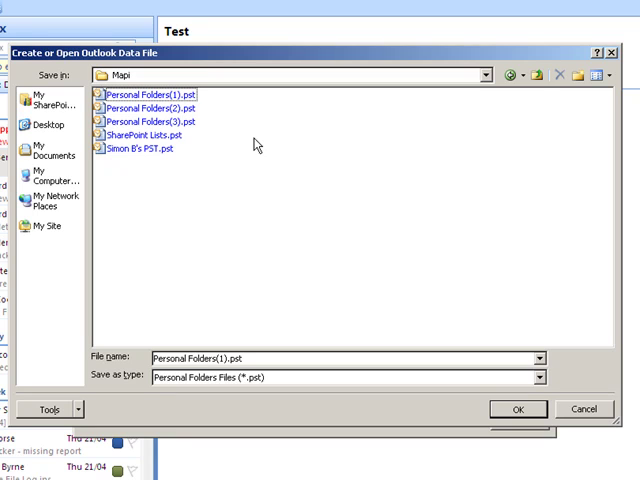
pyautogui.moveTo(135, 148)
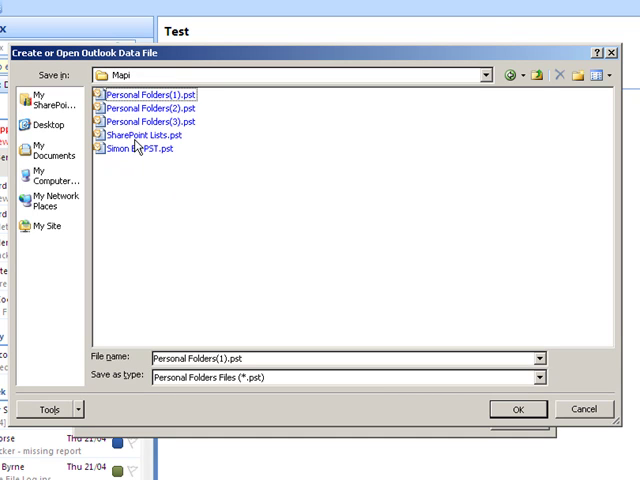
# Open the existing B's PST file from Mapi and accept the name 'B's PST'.
pyautogui.click(135, 148)
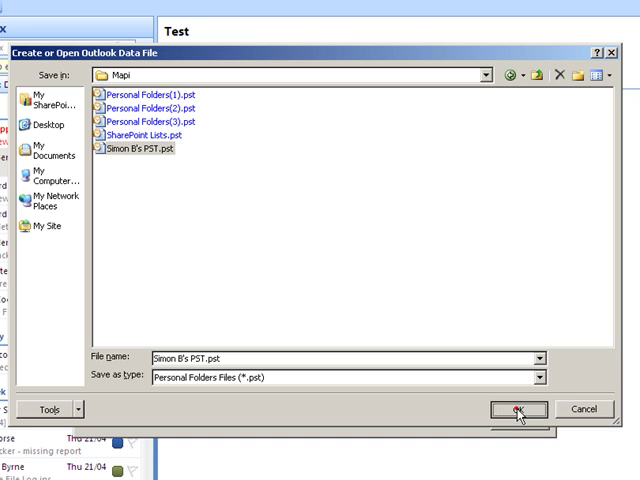
pyautogui.click(518, 410)
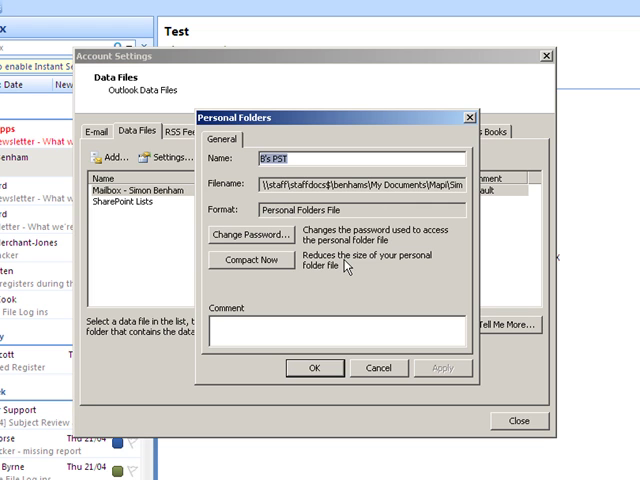
pyautogui.click(313, 368)
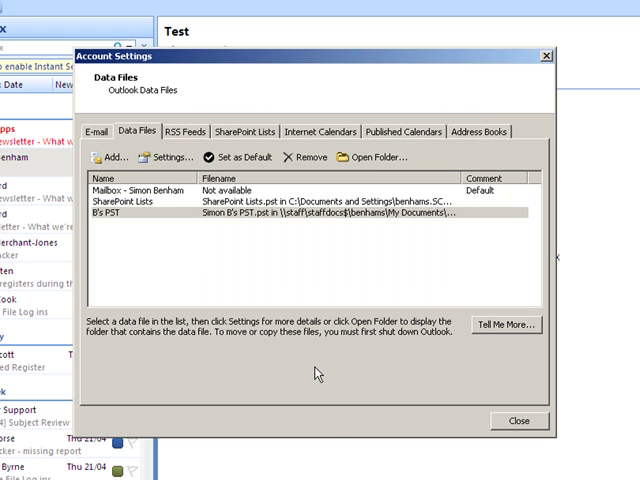